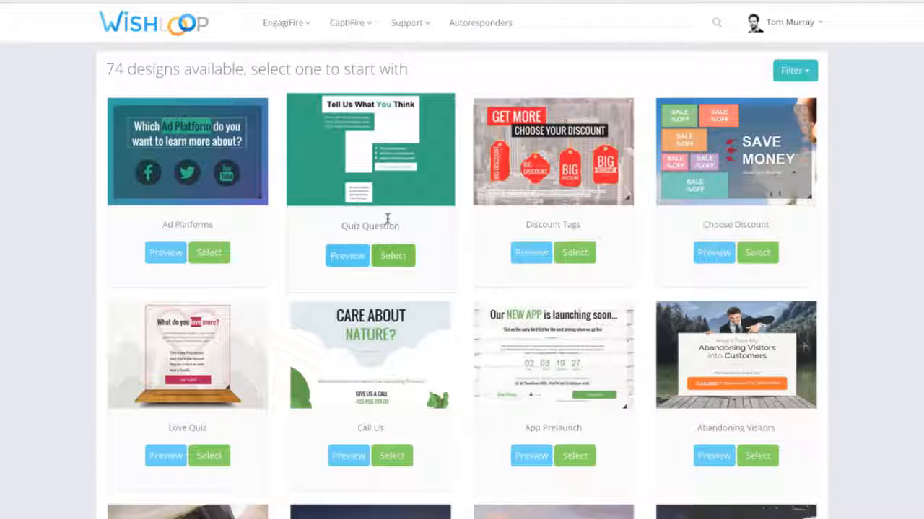
Browse the design gallery and open a countdown design in the page editor.
{"action": "scroll", "scroll_direction": "down", "scroll_amount": 3}
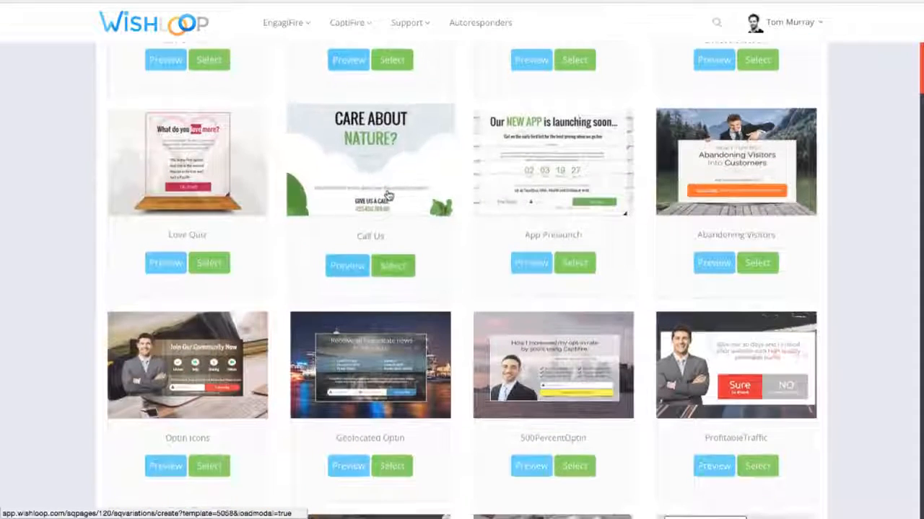
{"action": "scroll", "scroll_direction": "down", "scroll_amount": 3}
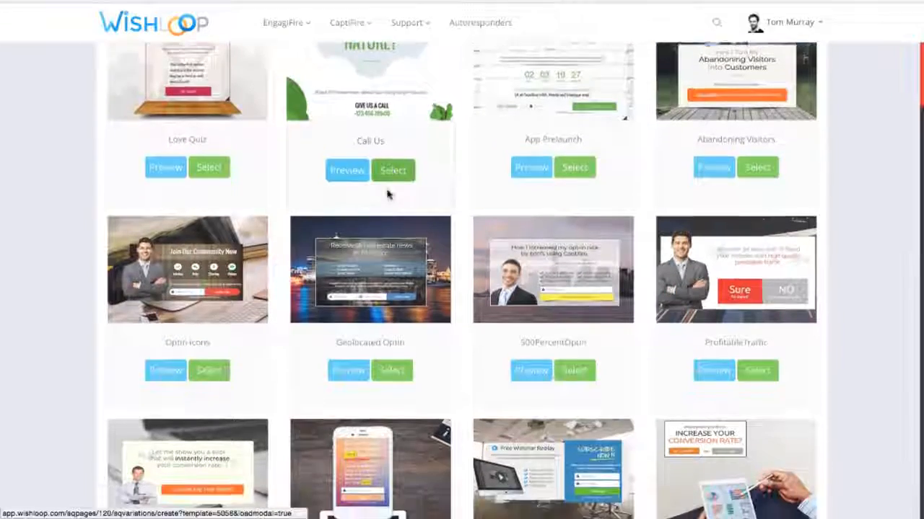
{"action": "scroll", "scroll_direction": "down", "scroll_amount": 3}
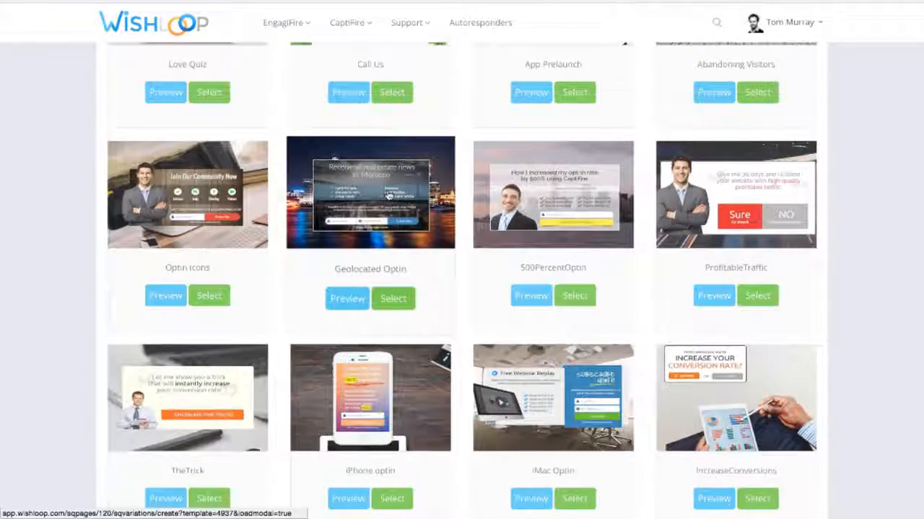
{"action": "scroll", "scroll_direction": "down", "scroll_amount": 3}
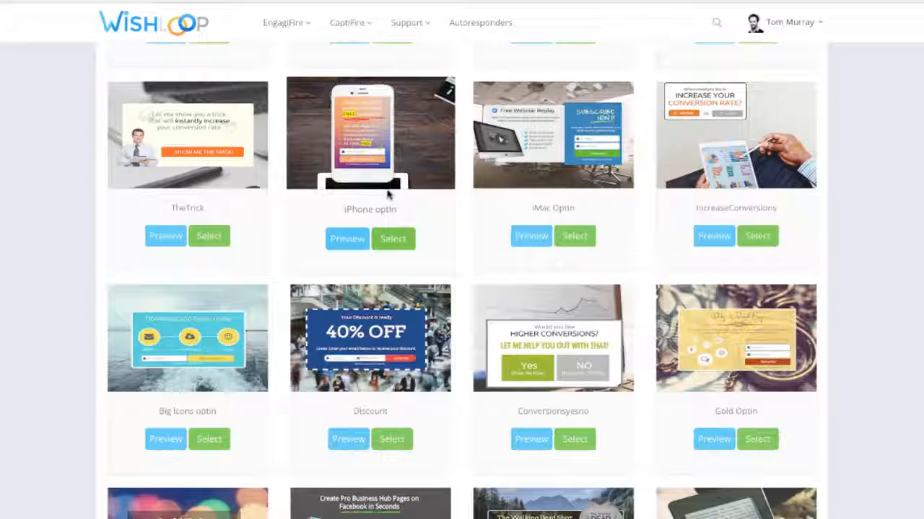
{"action": "scroll", "scroll_direction": "down", "scroll_amount": 3}
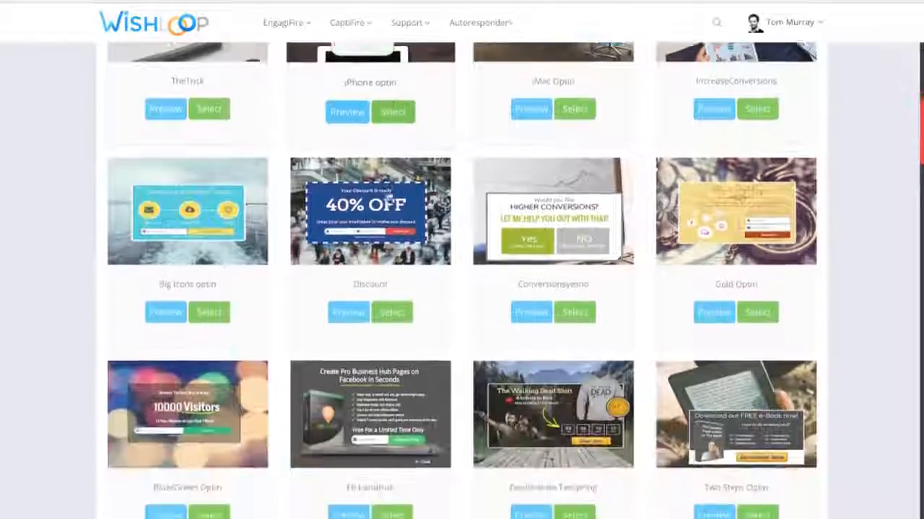
{"action": "scroll", "scroll_direction": "down", "scroll_amount": 3}
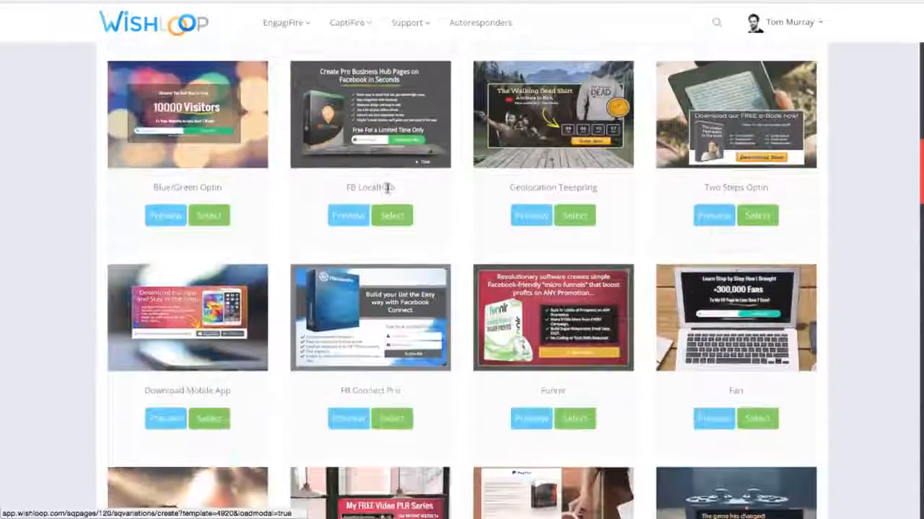
{"action": "left_click", "coordinate": [411, 23]}
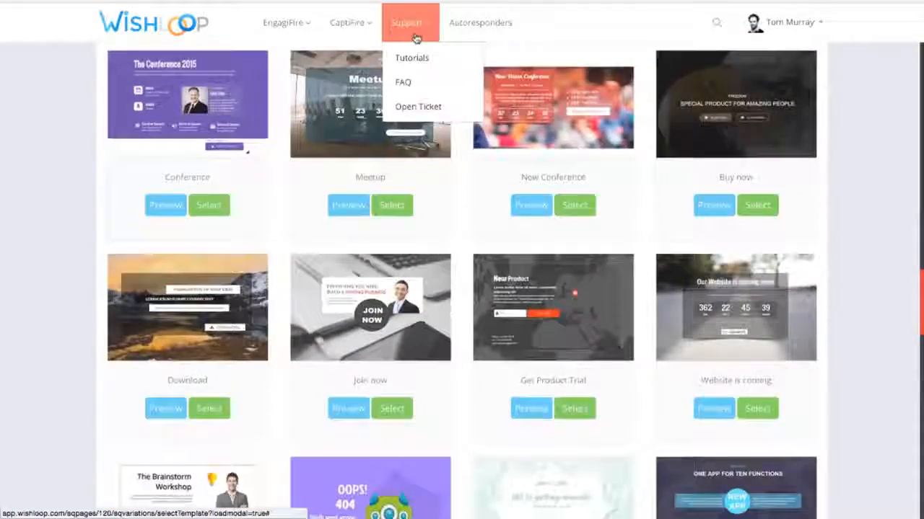
{"action": "scroll", "scroll_direction": "down", "scroll_amount": 3}
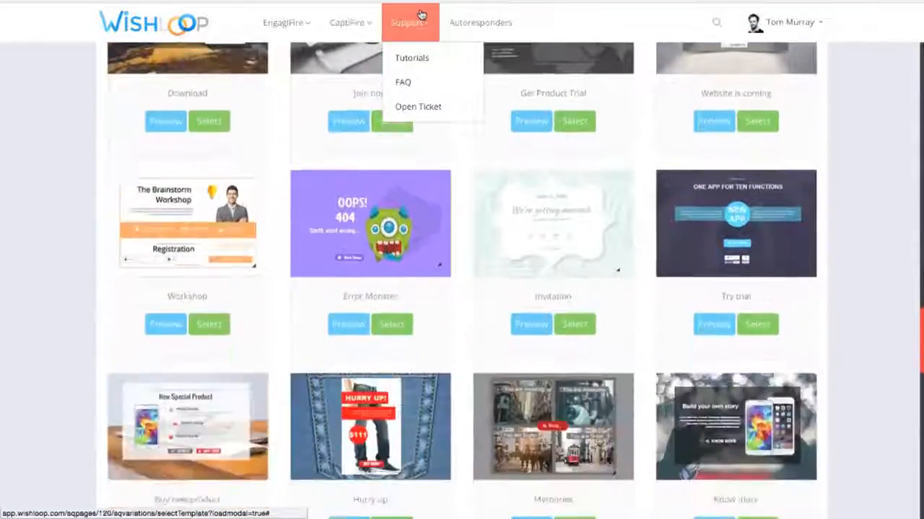
{"action": "scroll", "scroll_direction": "down", "scroll_amount": 3}
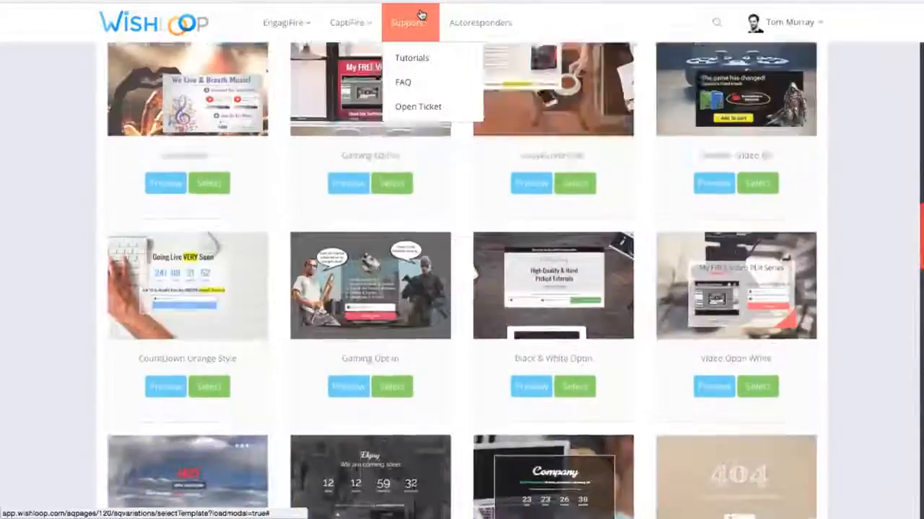
{"action": "left_click", "coordinate": [353, 24]}
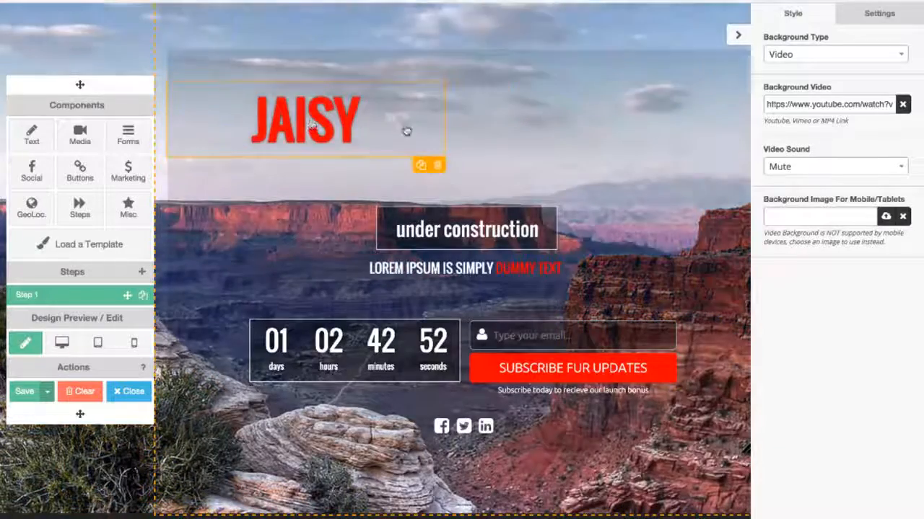
Select the 'under construction' heading on the opened countdown page.
{"action": "left_click", "coordinate": [465, 229]}
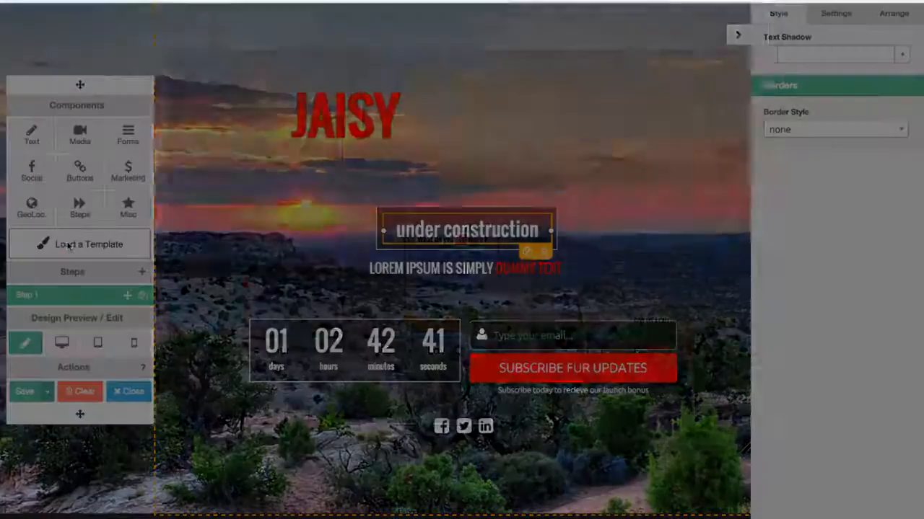
Load 'The Brainstorm Workshop' template from the Choose a Template dialog, replacing the countdown design.
{"action": "left_click", "coordinate": [81, 244]}
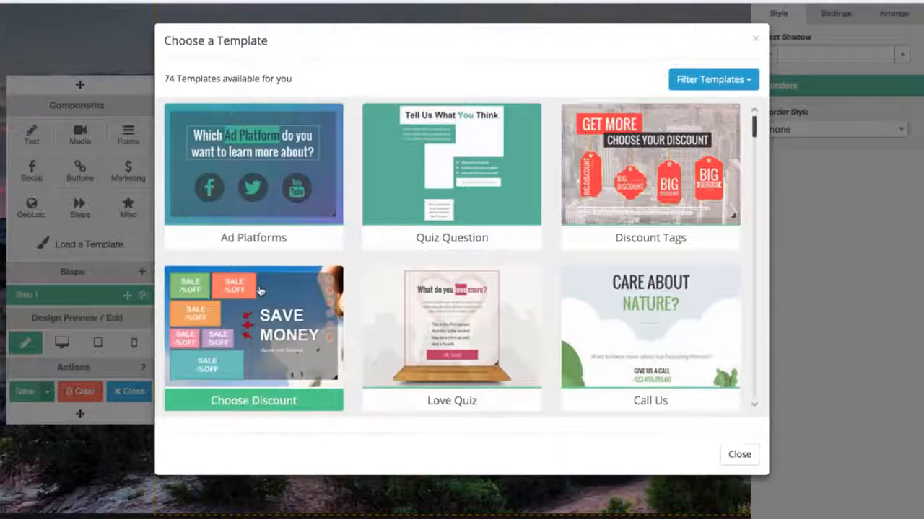
{"action": "scroll", "scroll_direction": "down", "scroll_amount": 3}
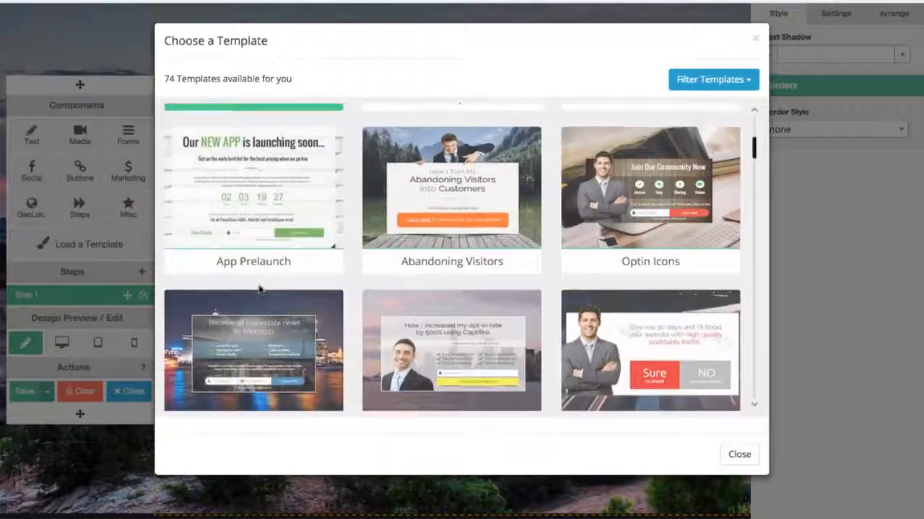
{"action": "scroll", "scroll_direction": "down", "scroll_amount": 3}
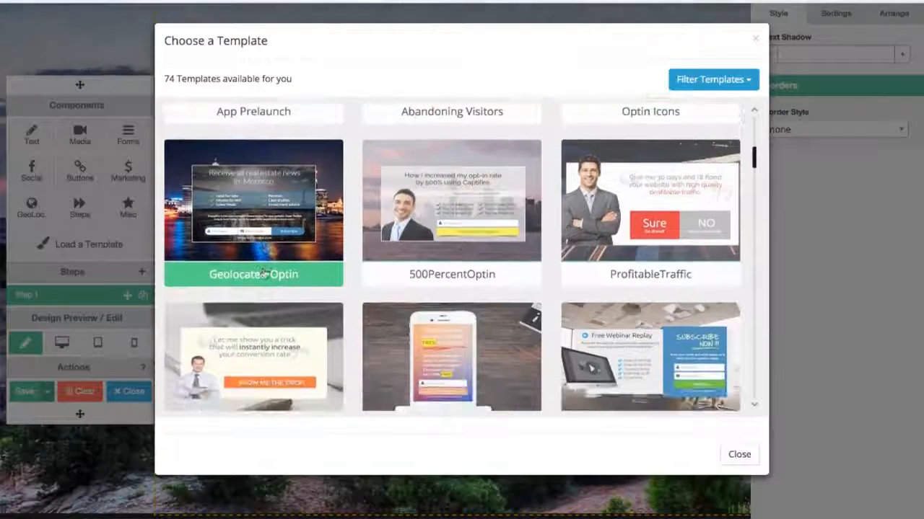
{"action": "scroll", "scroll_direction": "down", "scroll_amount": 3}
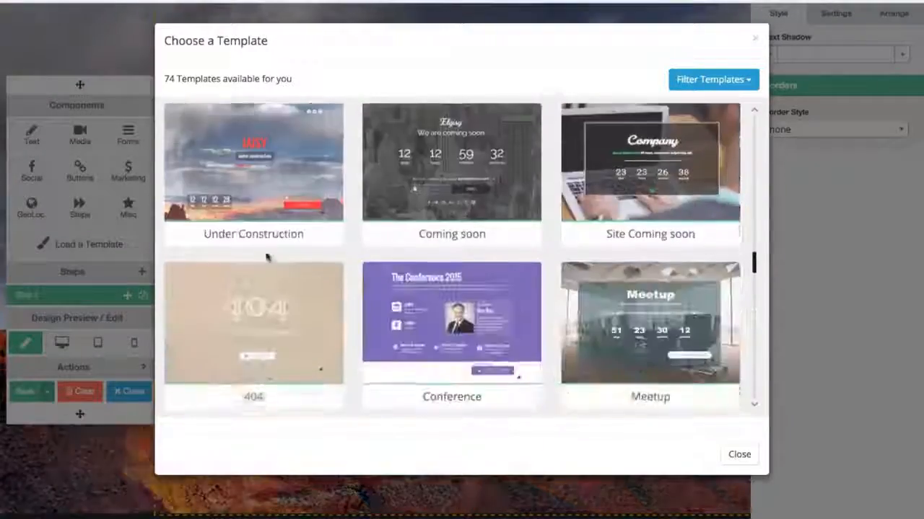
{"action": "scroll", "scroll_direction": "down", "scroll_amount": 3}
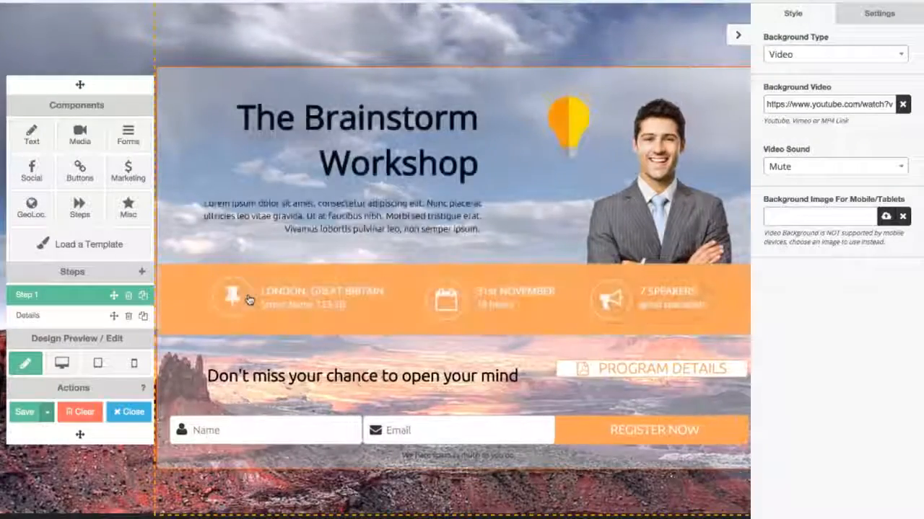
Place a Countdown component from the Components panel below the lorem ipsum intro paragraph.
{"action": "left_click", "coordinate": [831, 55]}
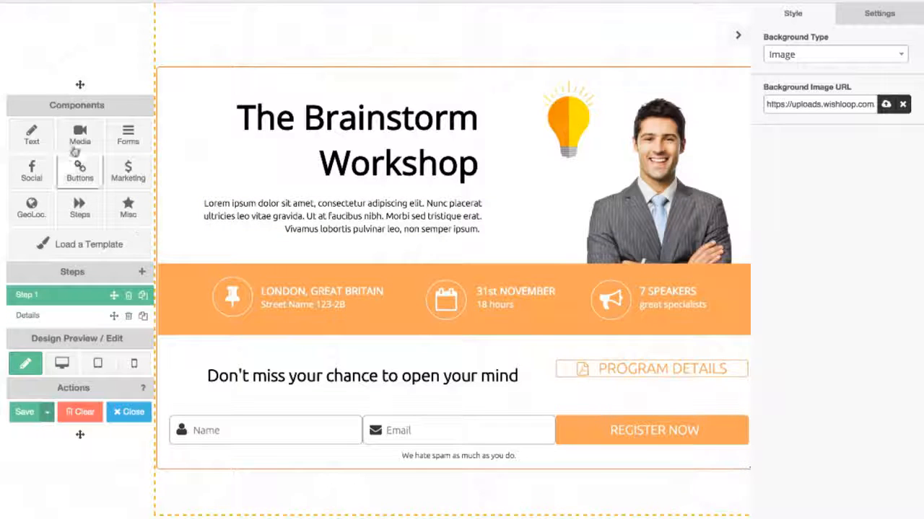
{"action": "left_click", "coordinate": [127, 136]}
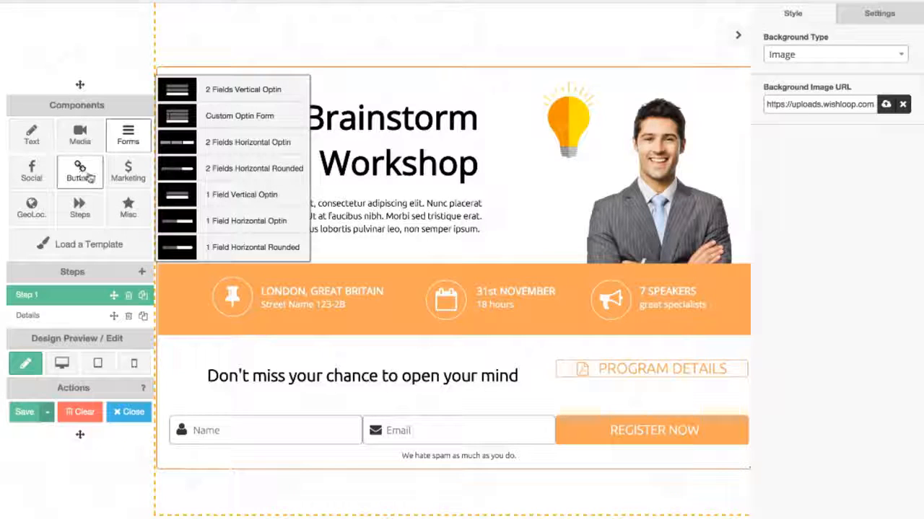
{"action": "left_click", "coordinate": [127, 173]}
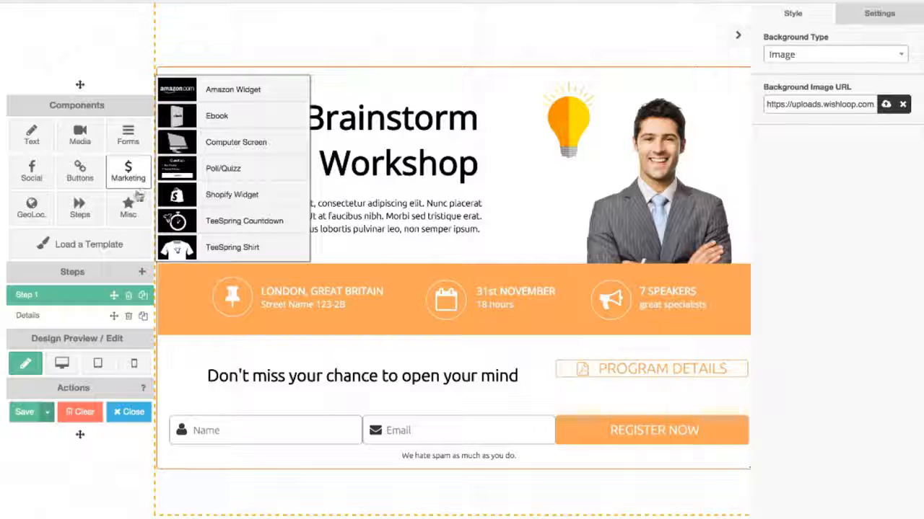
{"action": "left_click", "coordinate": [127, 208]}
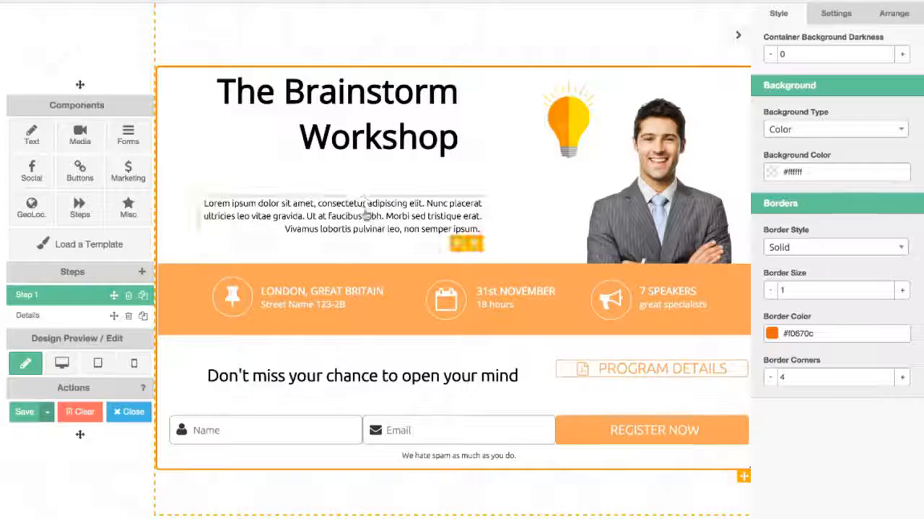
{"action": "left_click", "coordinate": [364, 216]}
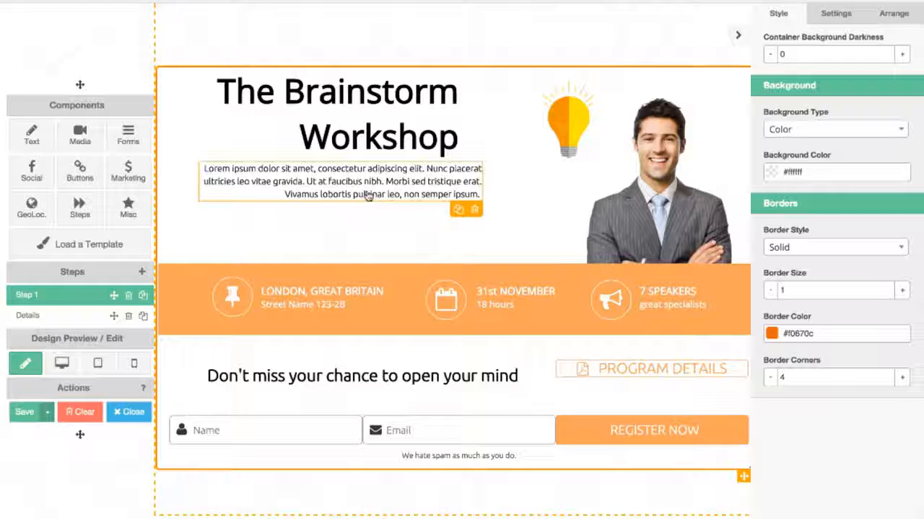
{"action": "left_click", "coordinate": [127, 208]}
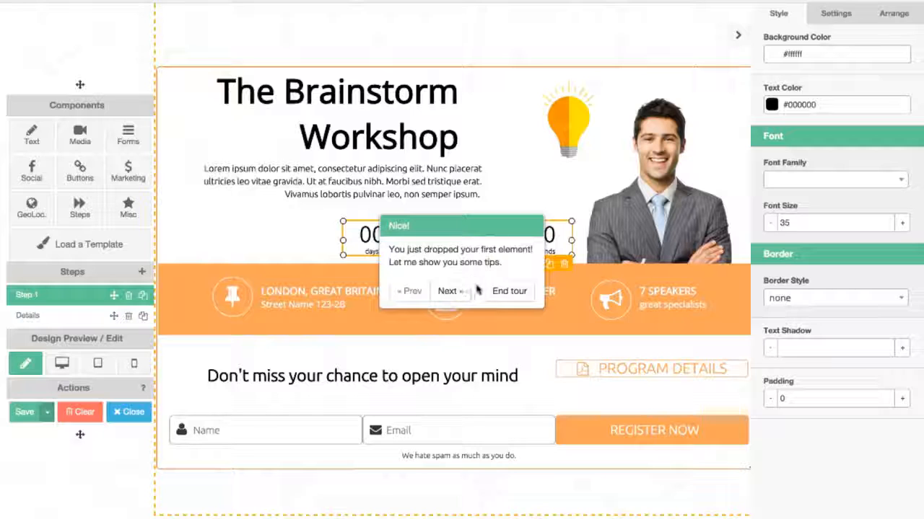
Dismiss the first-element tips popup and return to the page.
{"action": "left_click", "coordinate": [508, 292]}
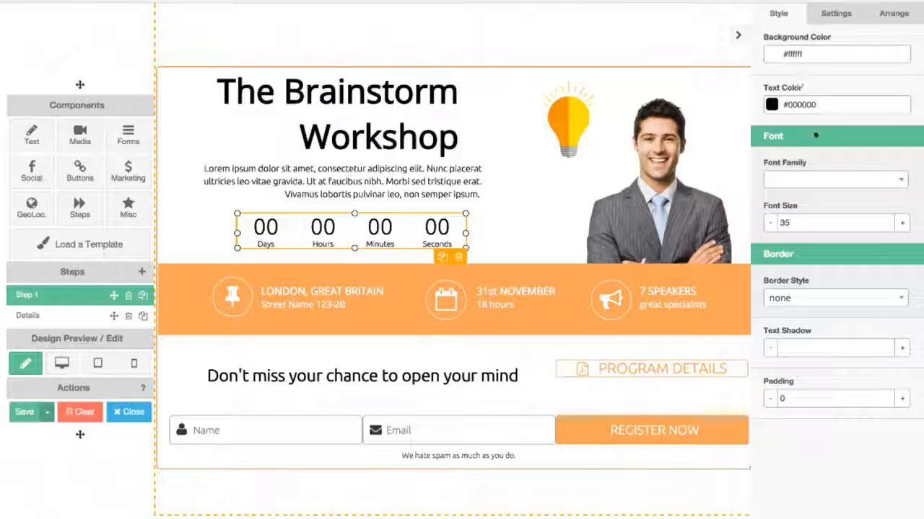
{"action": "left_click", "coordinate": [837, 55]}
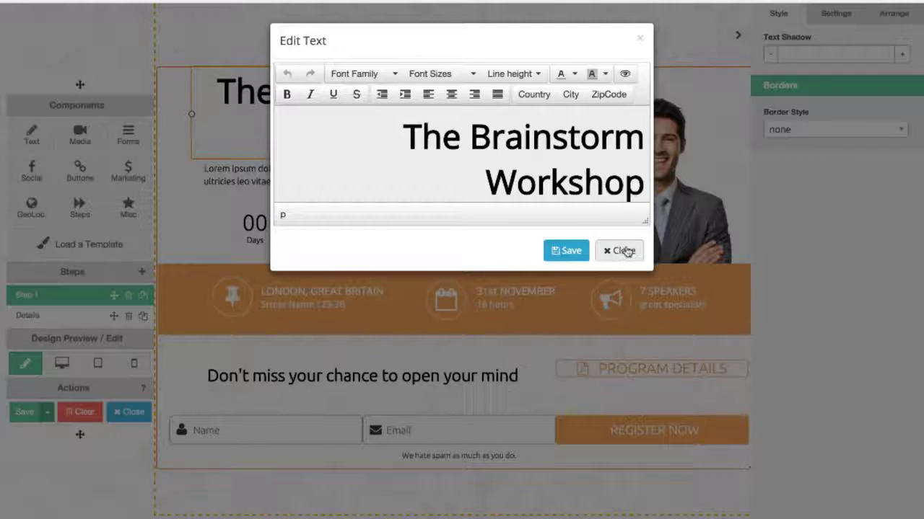
{"action": "left_click", "coordinate": [621, 251]}
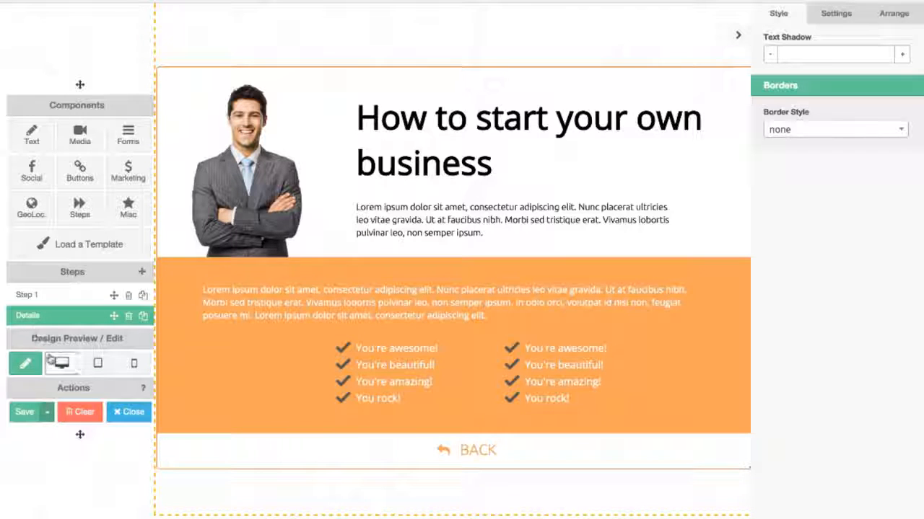
Preview the workshop steps at desktop and phone widths, then return to editing the design.
{"action": "left_click", "coordinate": [60, 364]}
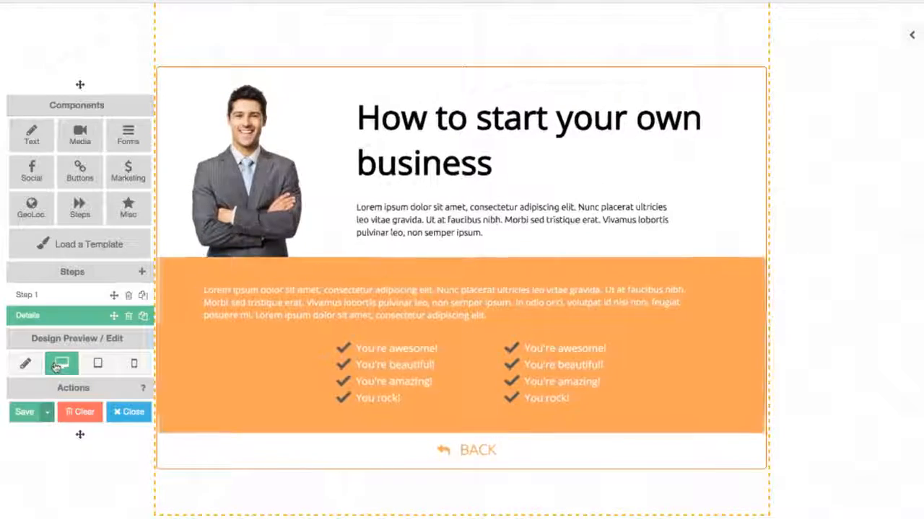
{"action": "left_click", "coordinate": [26, 295]}
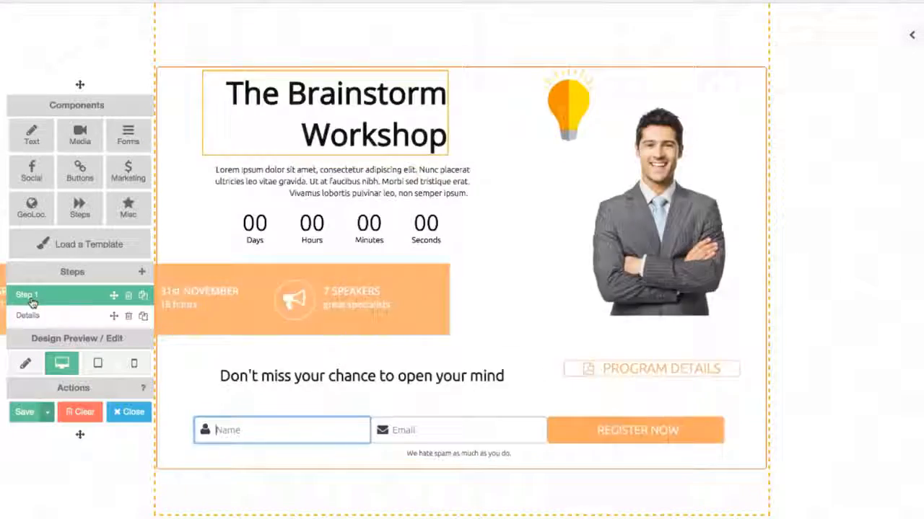
{"action": "left_click", "coordinate": [132, 364]}
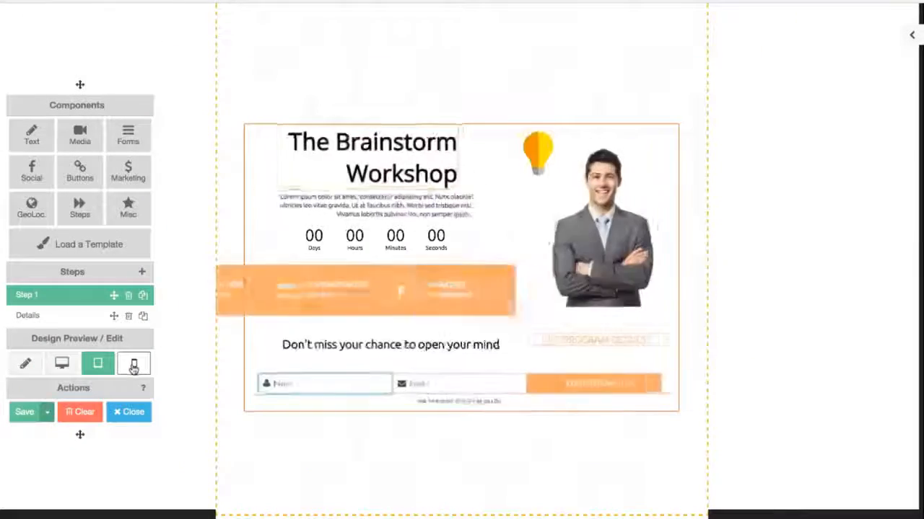
{"action": "left_click", "coordinate": [132, 364]}
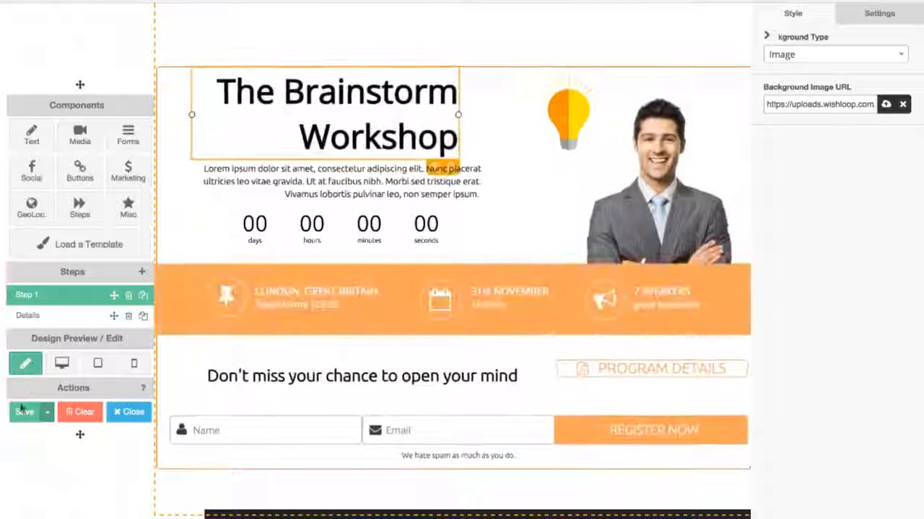
Save the workshop page, close to the variations dashboard and view the published page live.
{"action": "left_click", "coordinate": [24, 412]}
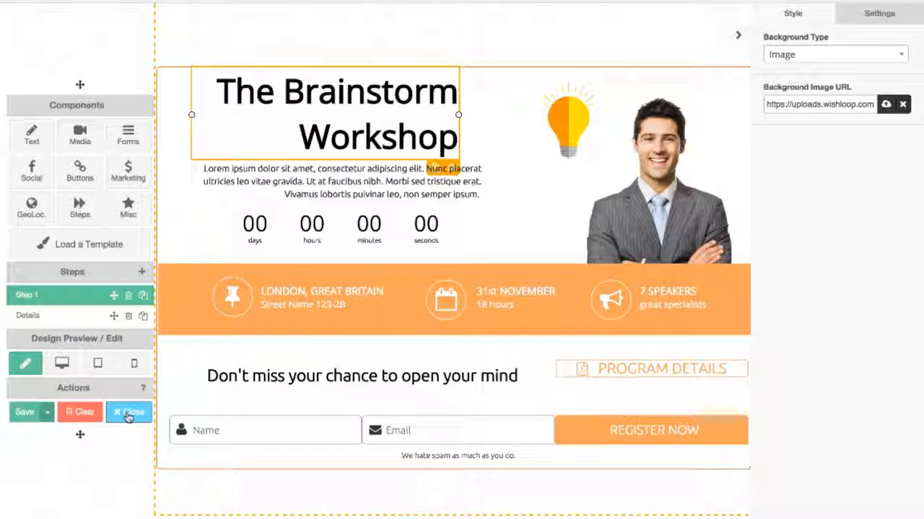
{"action": "left_click", "coordinate": [128, 412]}
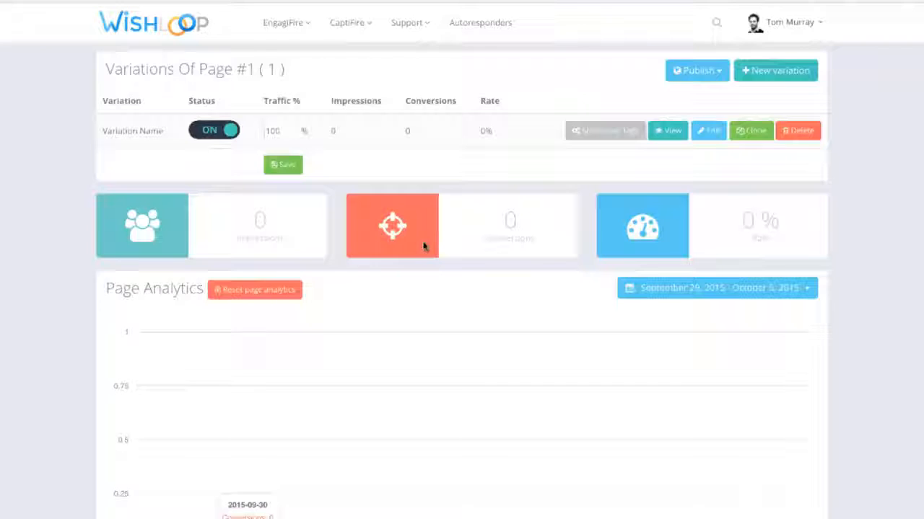
{"action": "mouse_move", "coordinate": [467, 215]}
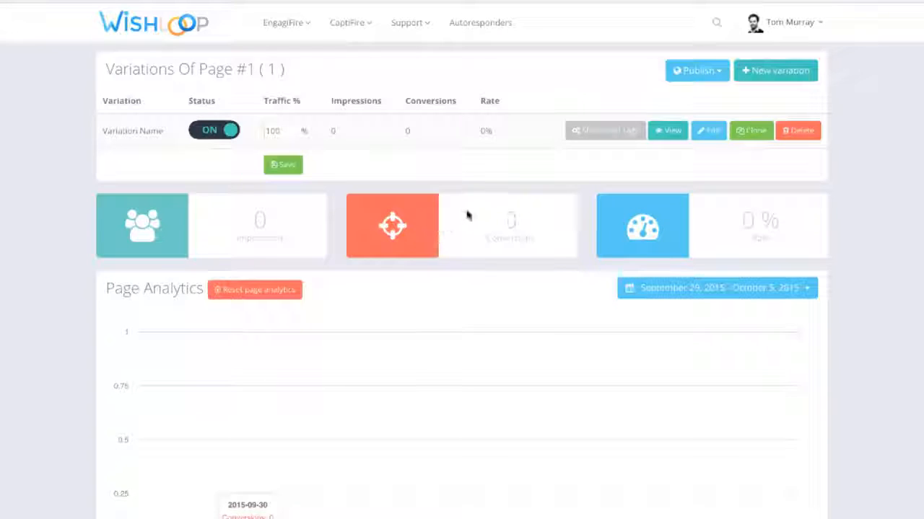
{"action": "mouse_move", "coordinate": [667, 131]}
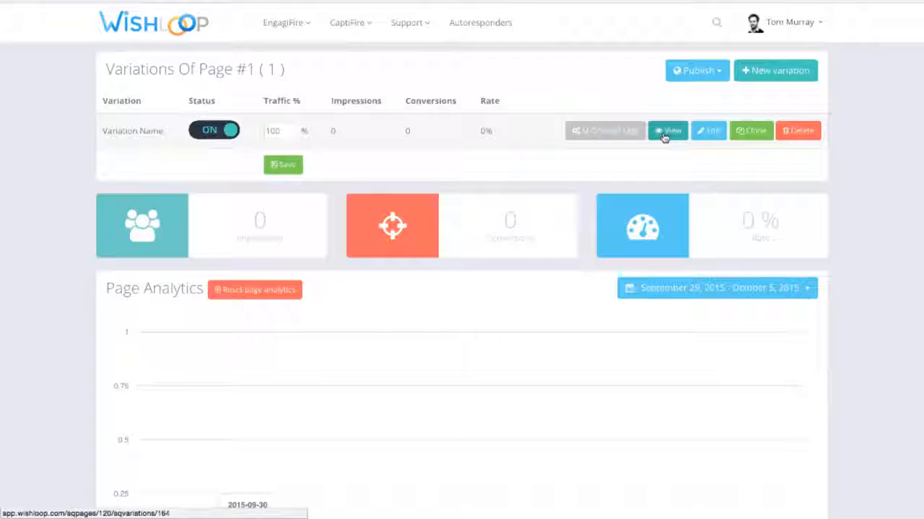
{"action": "left_click", "coordinate": [668, 130]}
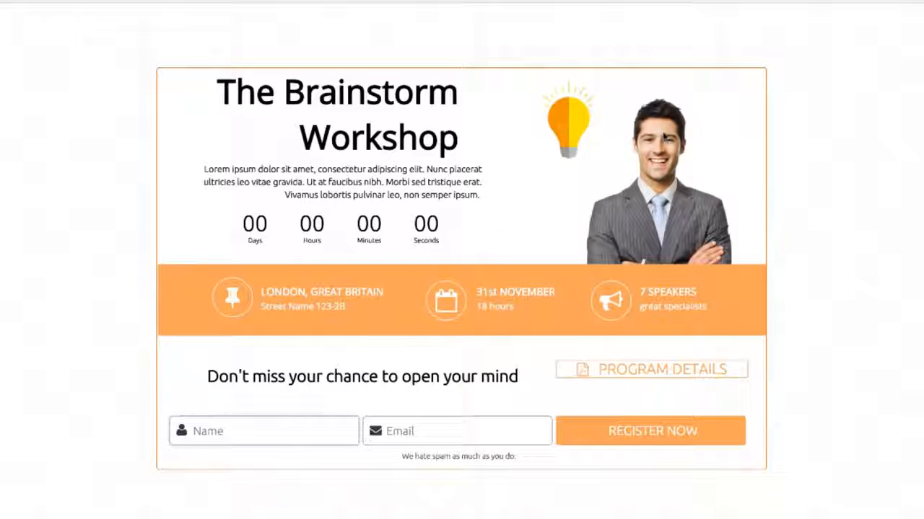